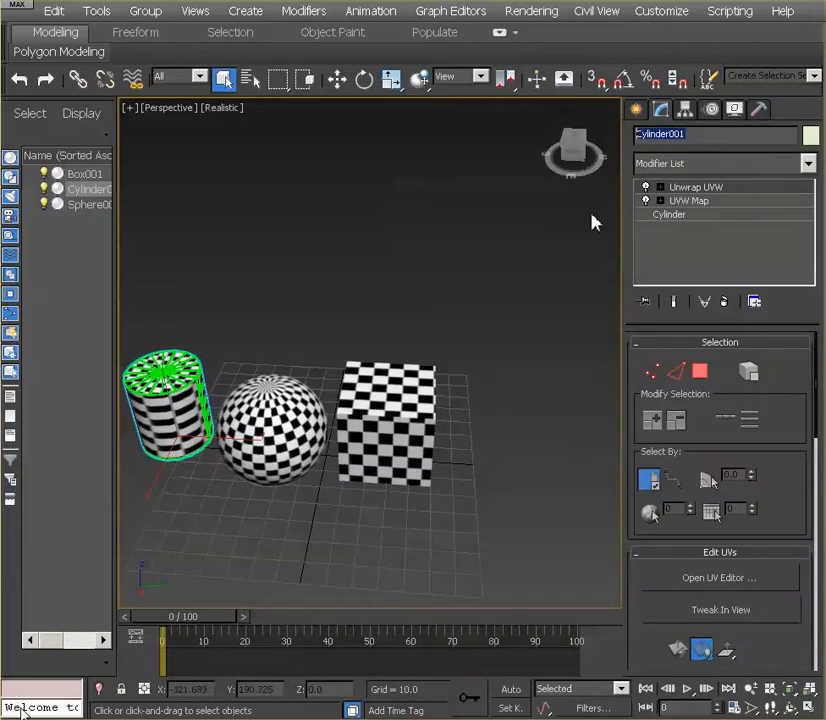
mouse_move(704, 583)
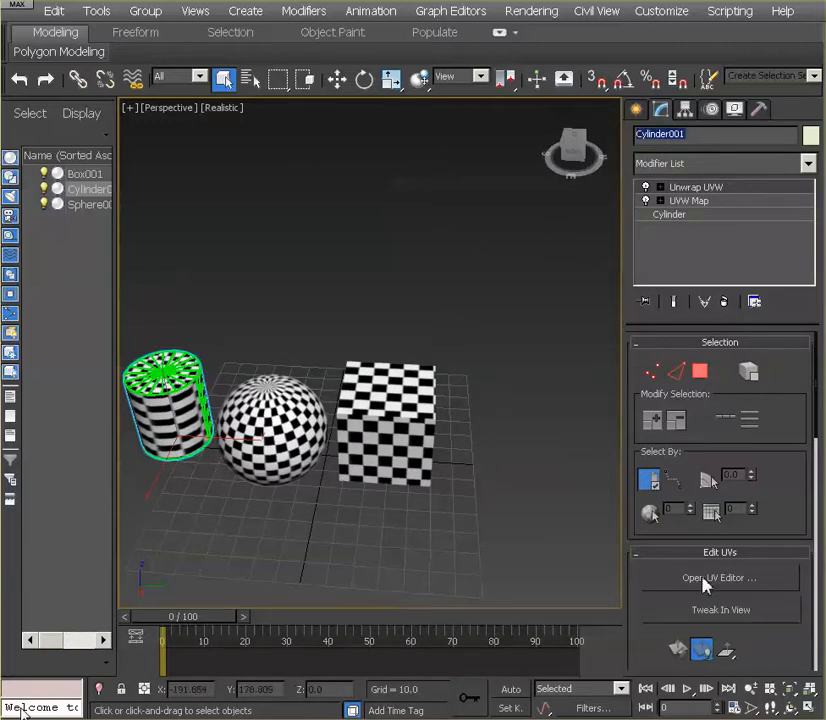
Open the cylinder's UV layout editor in Freeform Mode to rescale the side and cap clusters.
left_click(718, 577)
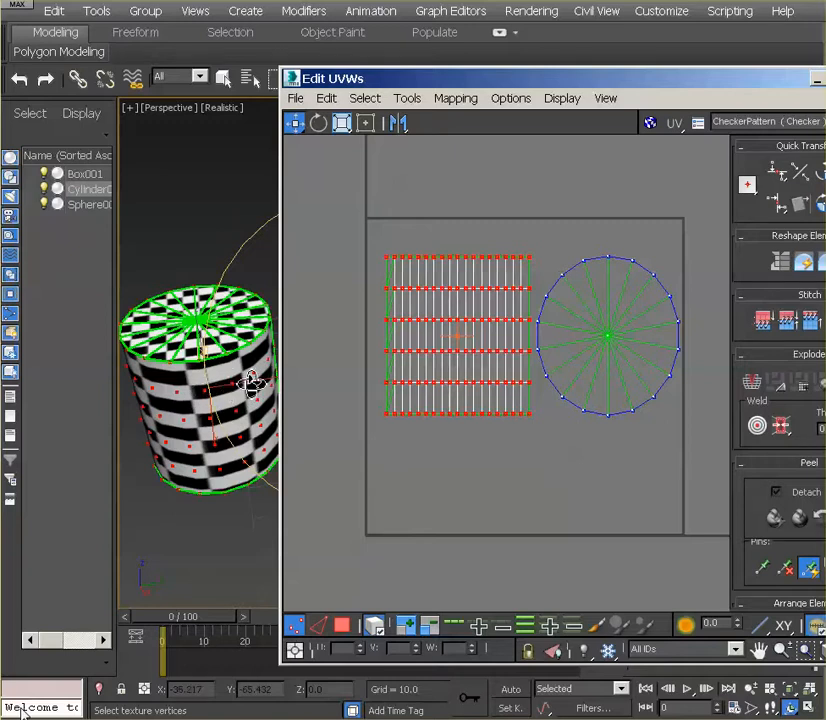
mouse_move(418, 383)
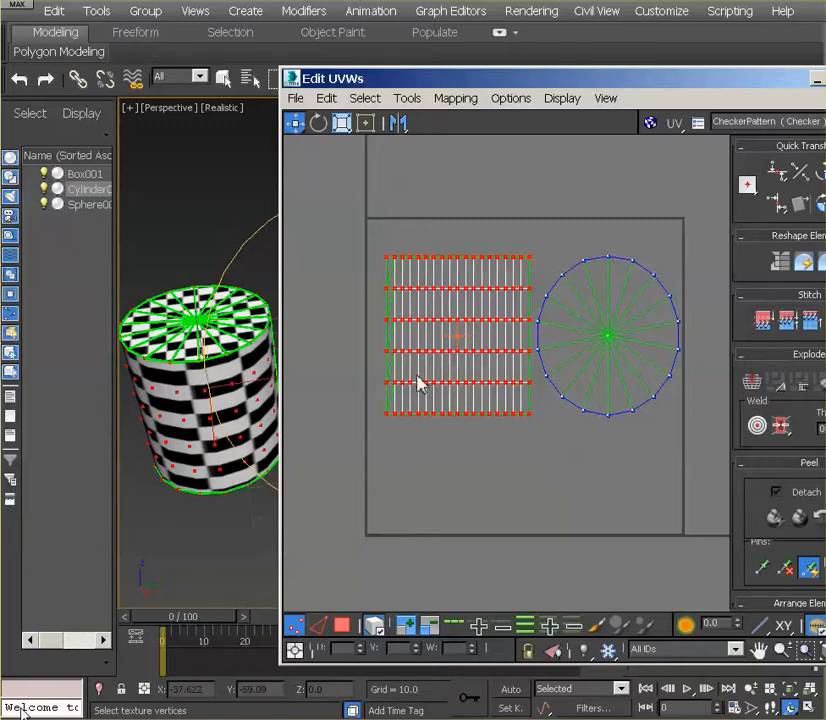
mouse_move(367, 123)
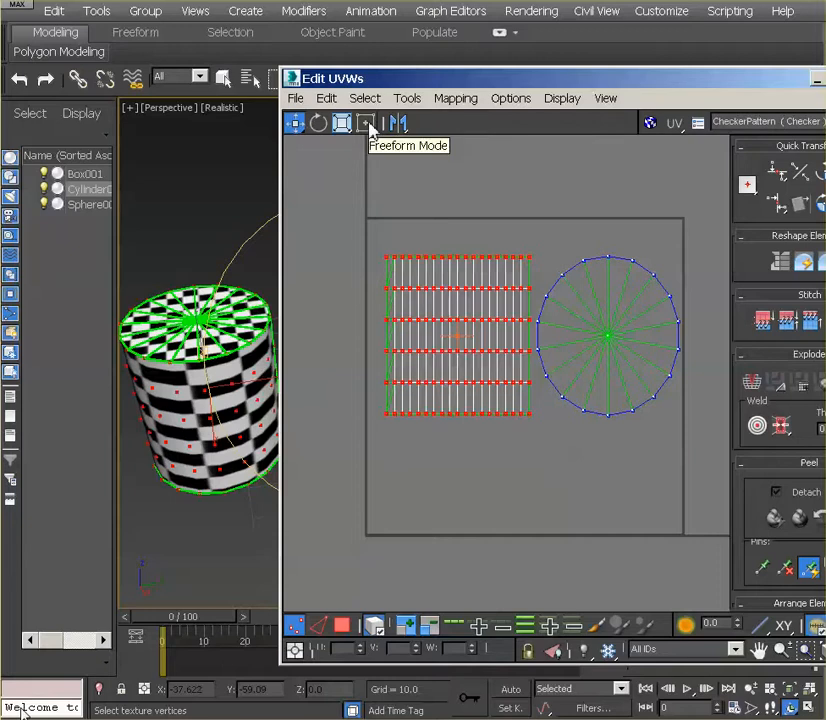
mouse_move(371, 133)
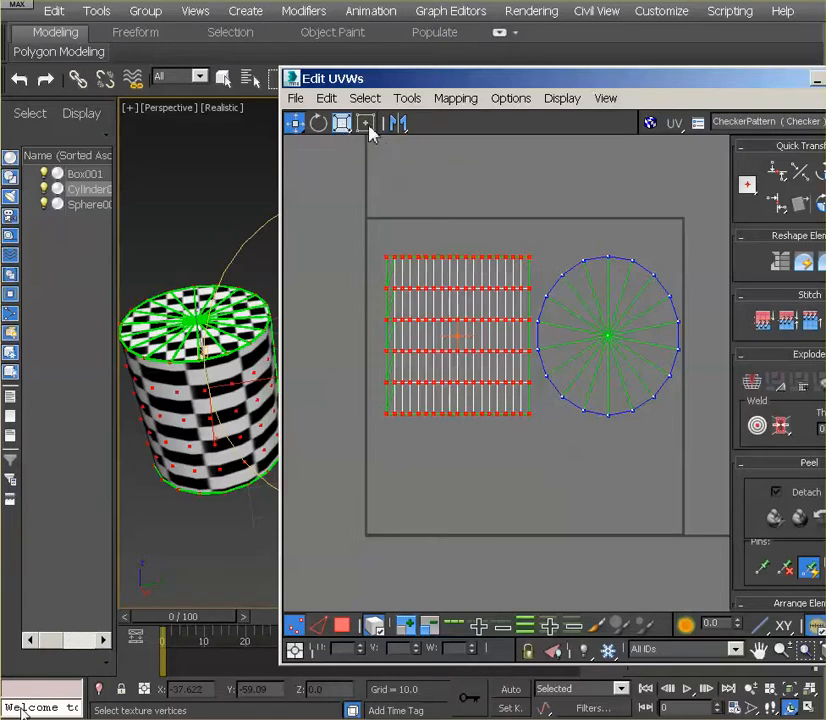
left_click(365, 123)
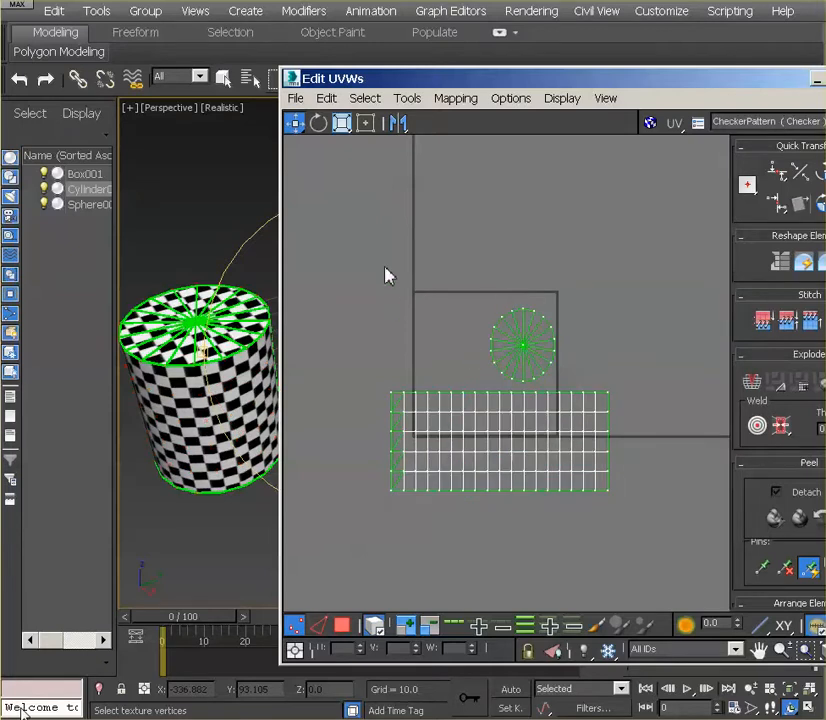
mouse_move(450, 420)
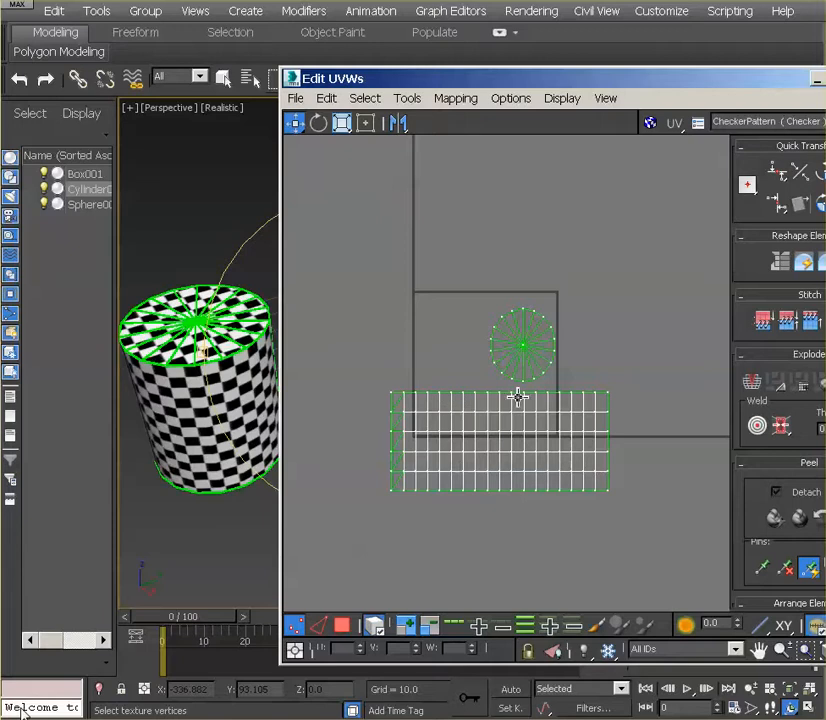
mouse_move(489, 349)
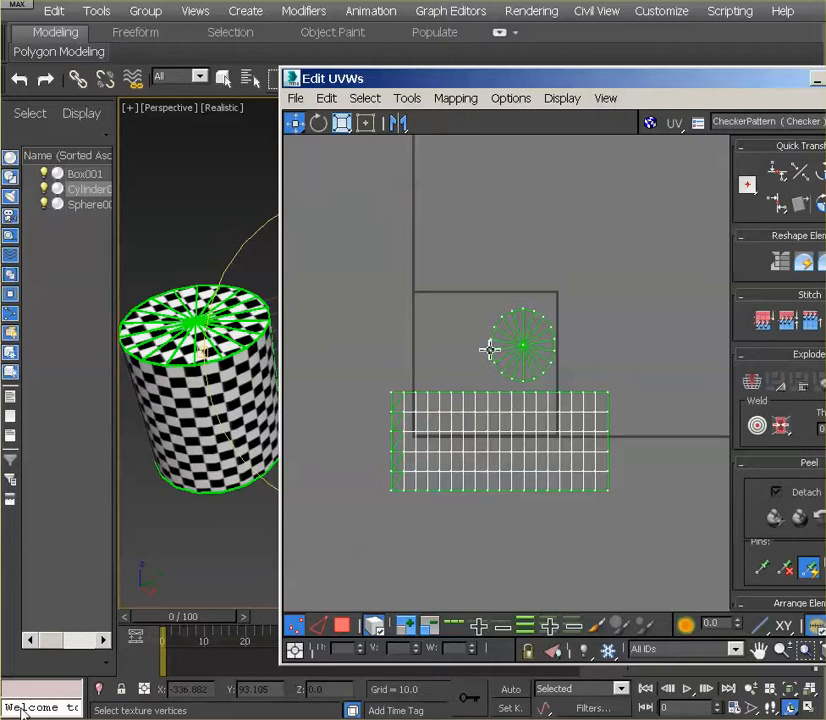
mouse_move(535, 438)
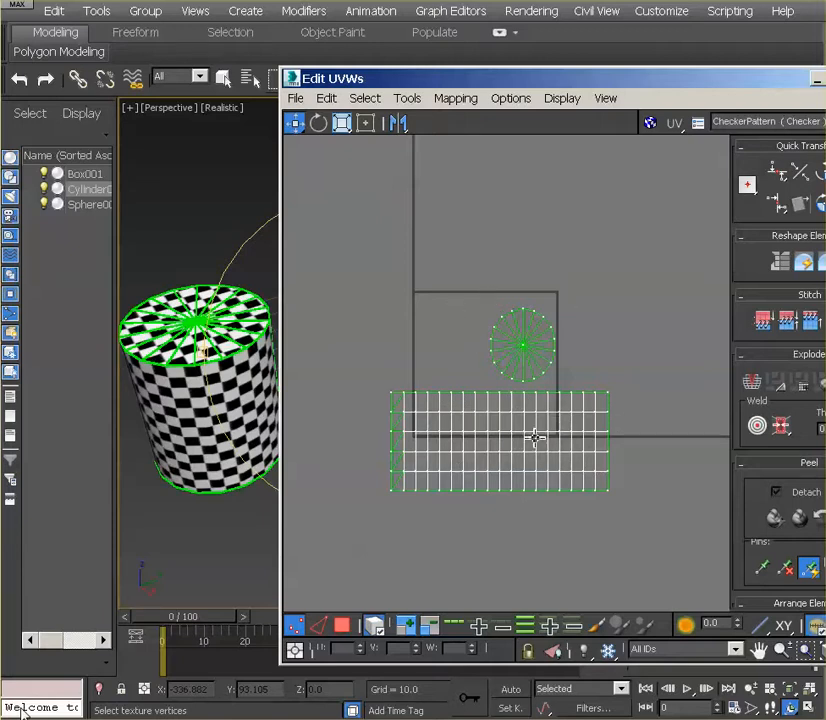
mouse_move(490, 302)
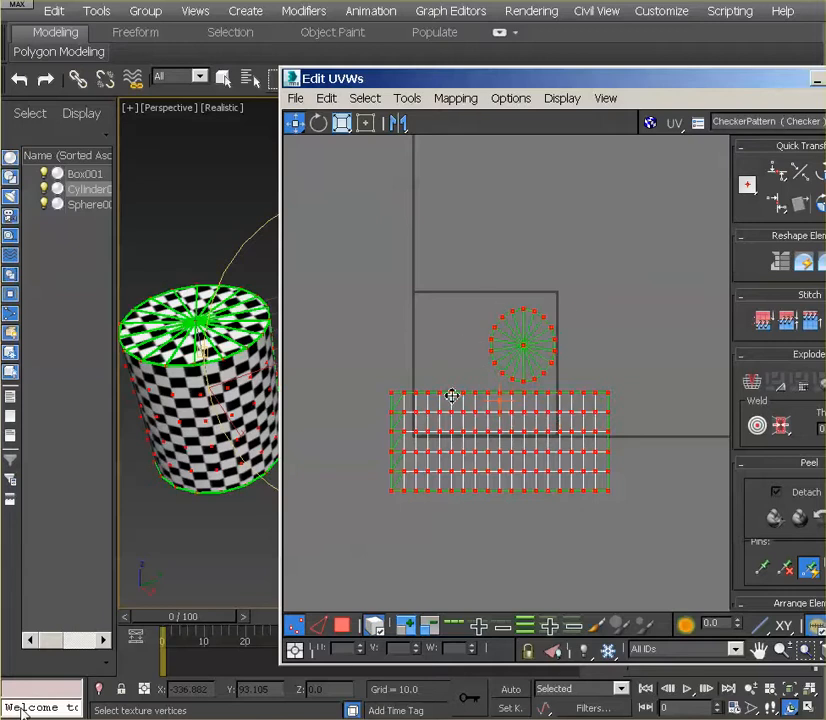
Toggle the checker texture behind the UV layout while fitting clusters inside the square.
left_click(651, 123)
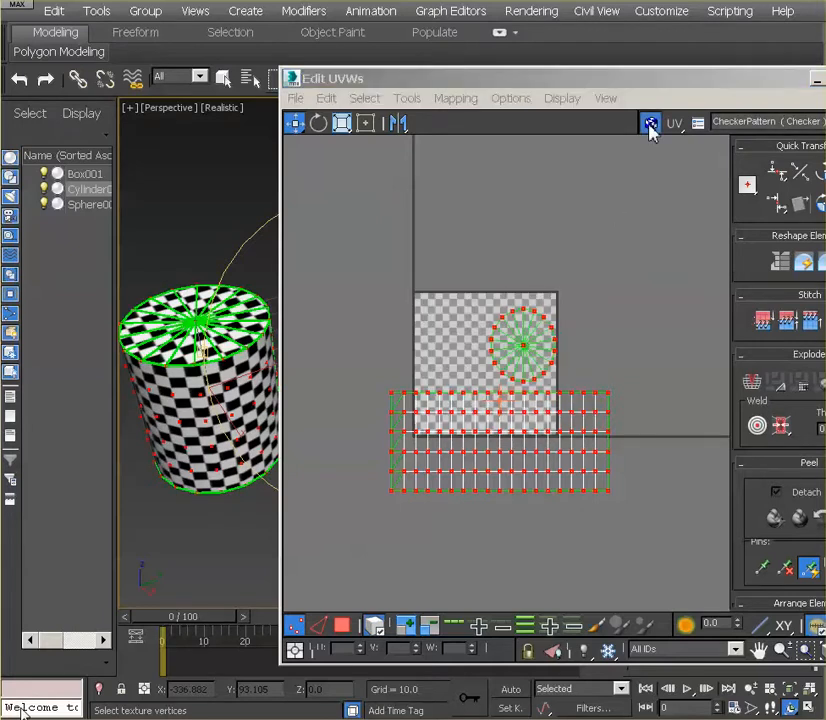
left_click(650, 122)
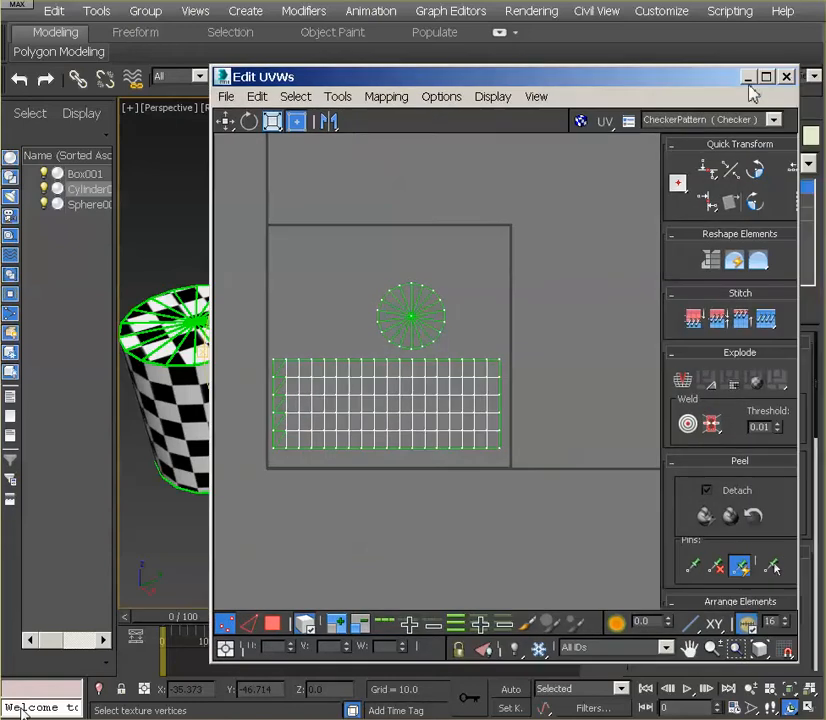
Close the UV editor to view the cylinder's square checker mapping.
left_click(786, 76)
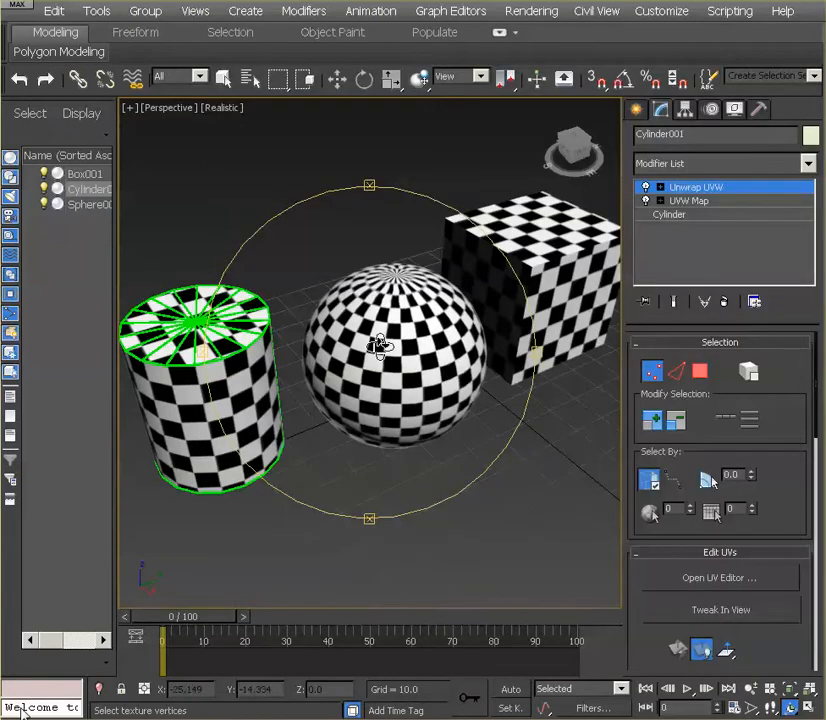
mouse_move(408, 363)
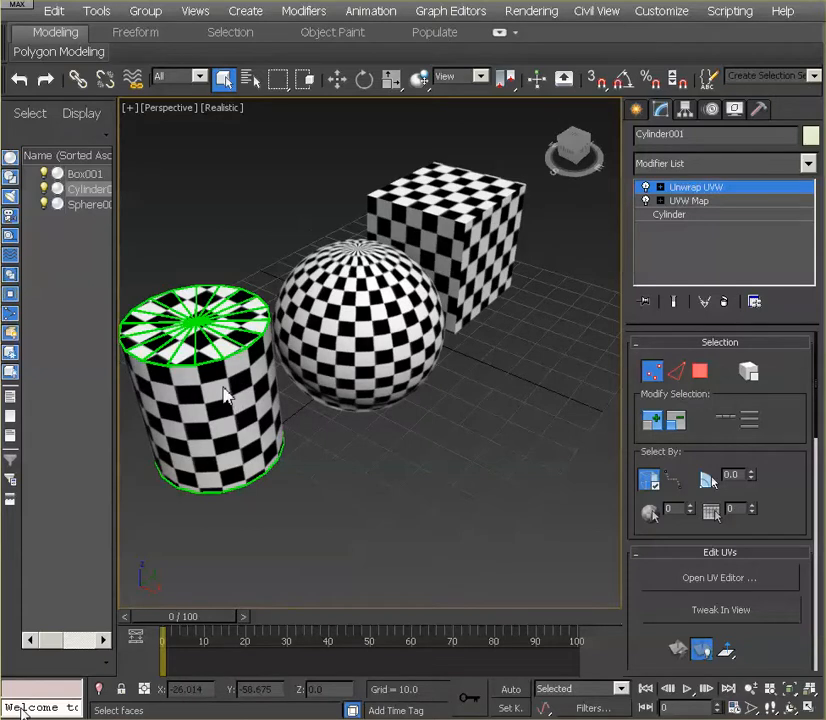
mouse_move(275, 320)
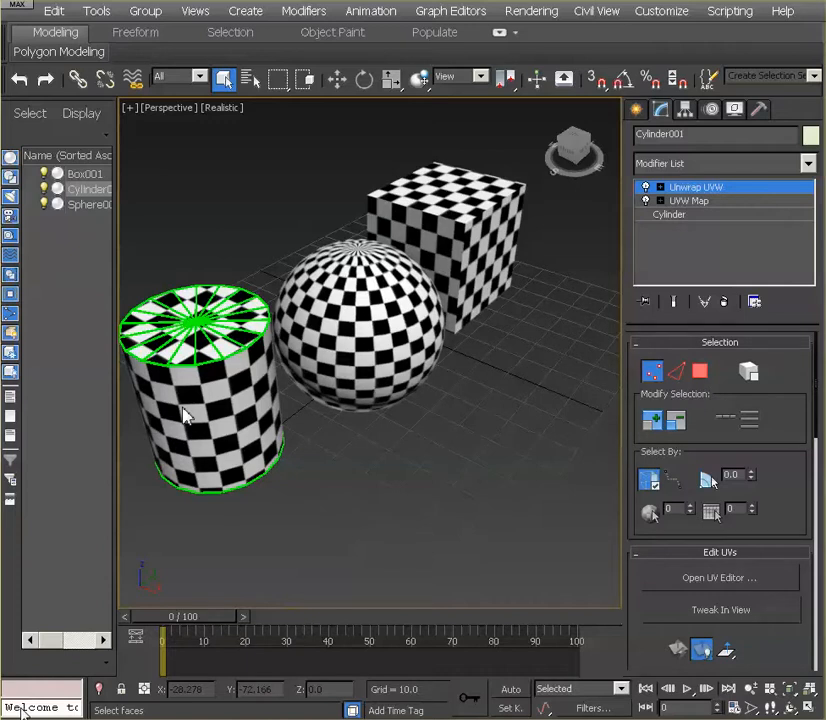
mouse_move(332, 345)
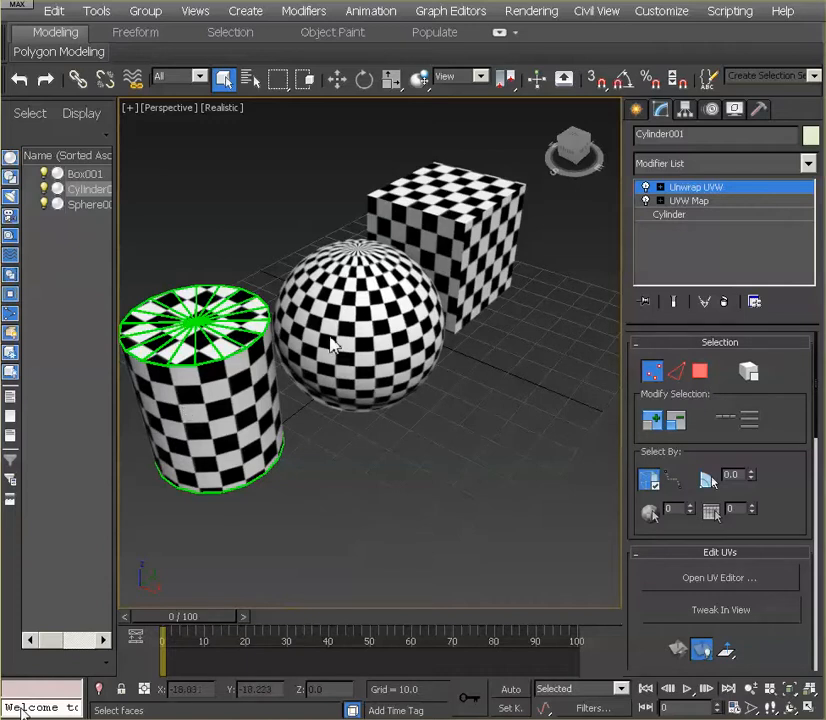
mouse_move(270, 390)
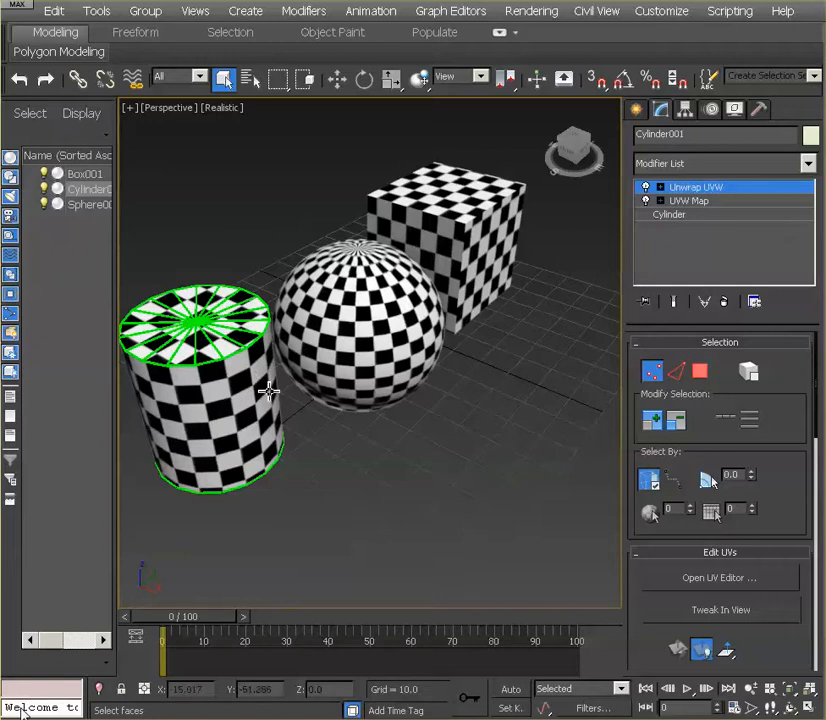
mouse_move(370, 372)
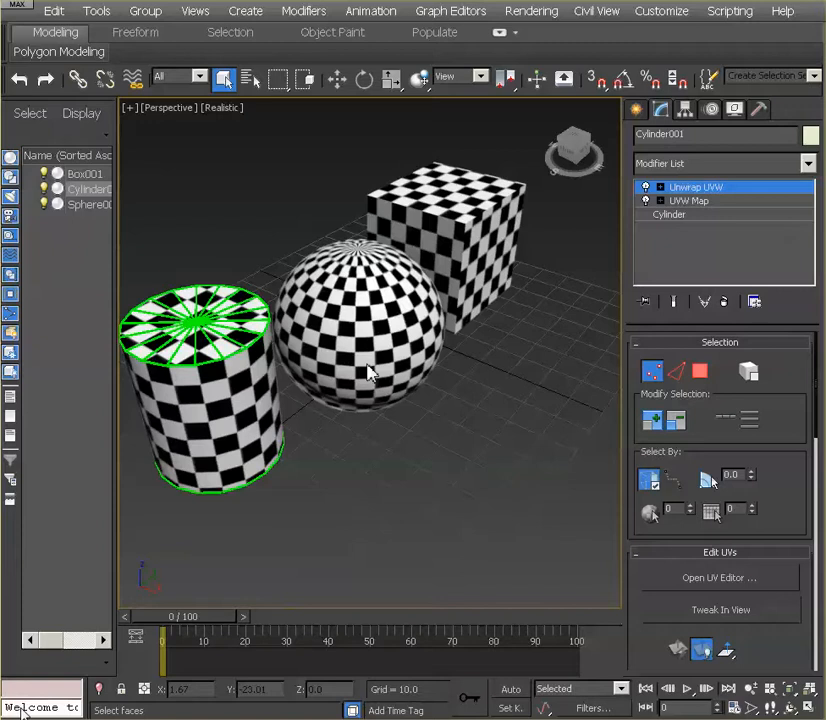
mouse_move(283, 310)
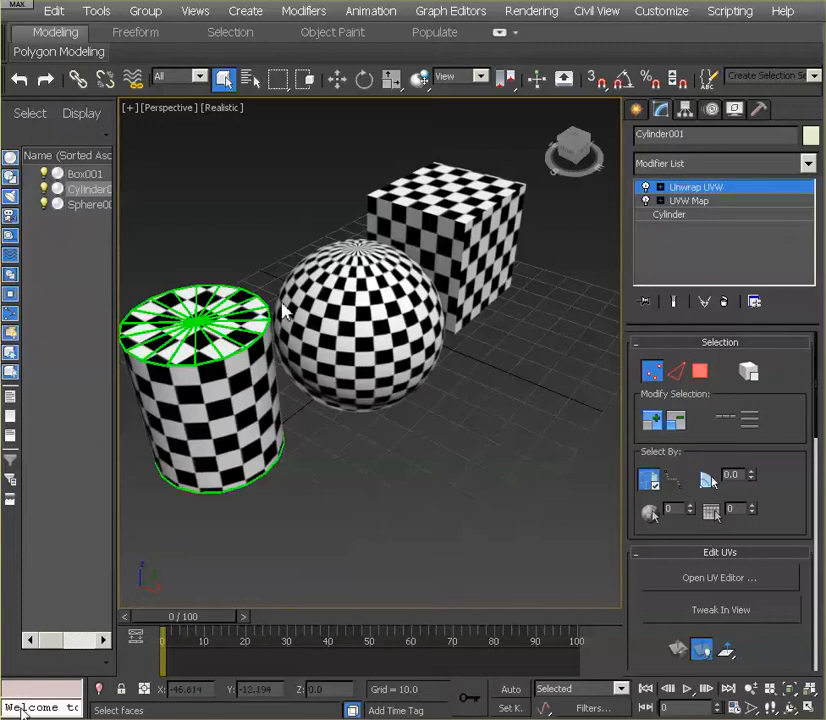
mouse_move(495, 263)
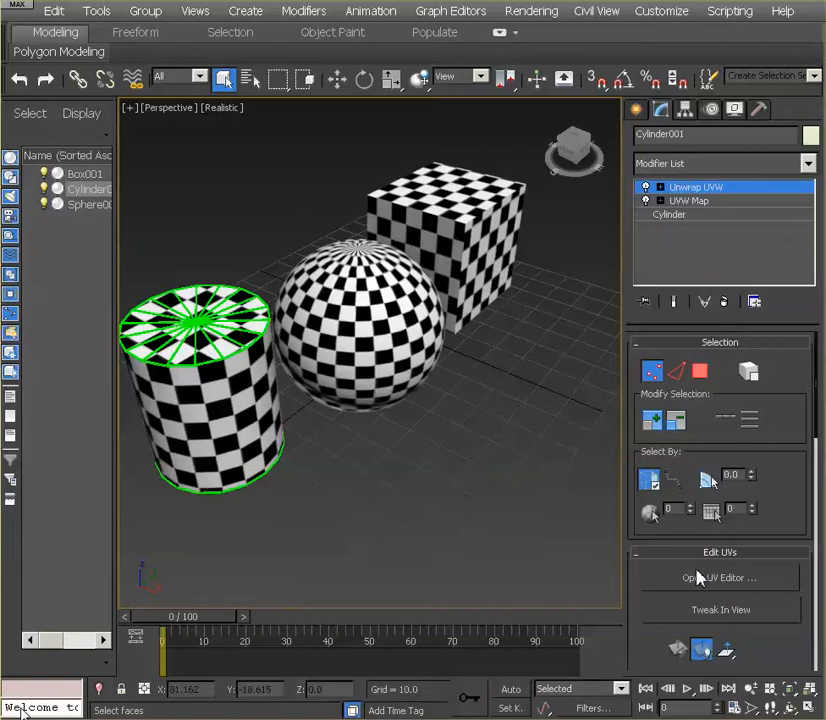
mouse_move(573, 434)
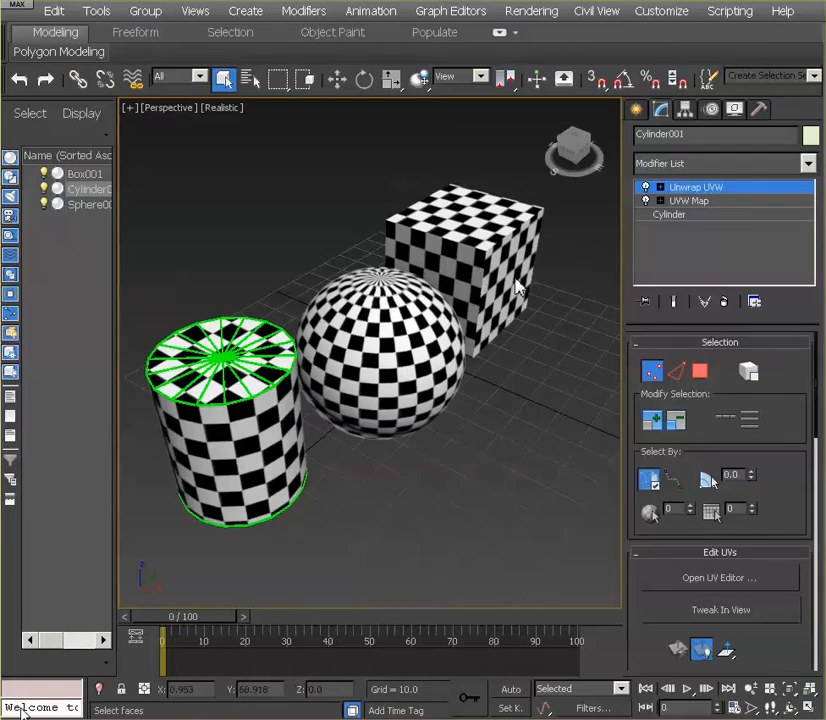
mouse_move(475, 264)
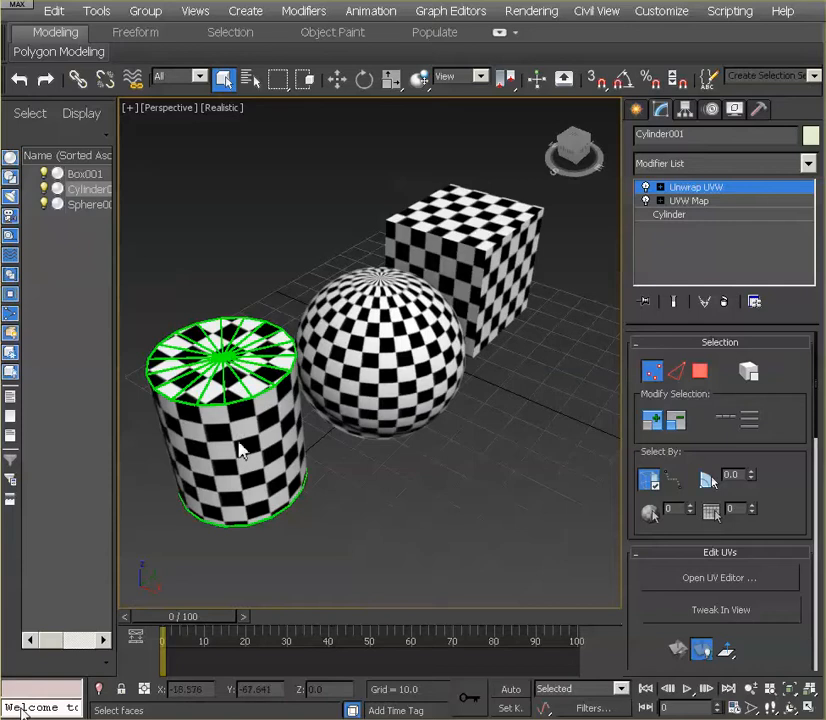
mouse_move(250, 450)
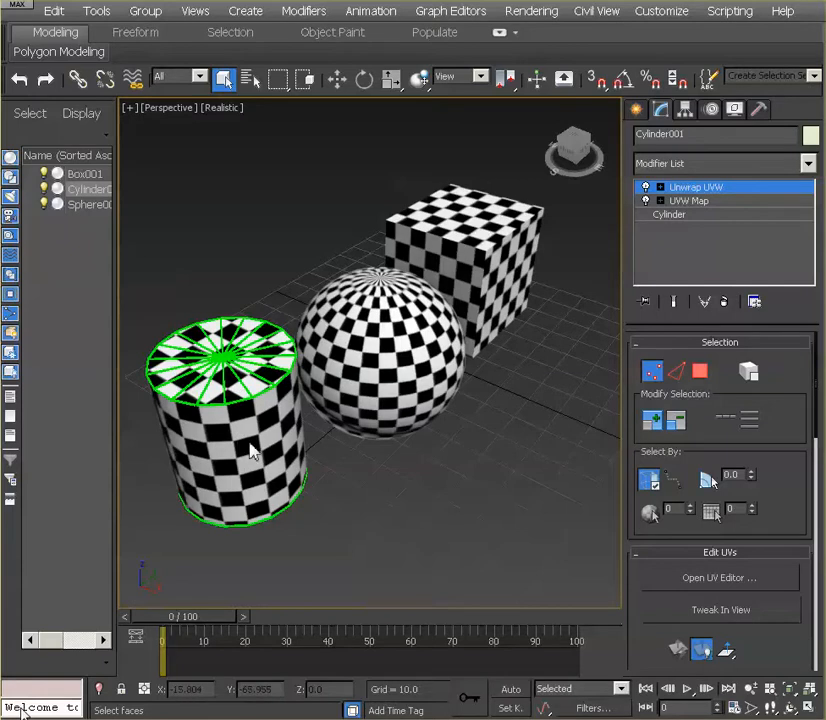
Render the perspective view and save the image as PNG named 'asfasdfadfasdf'.
left_click(531, 11)
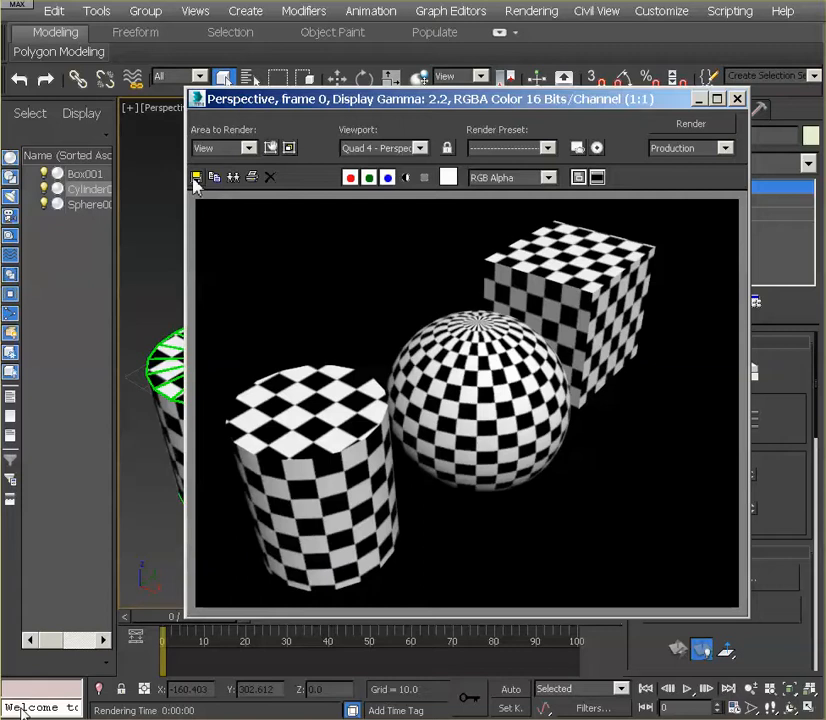
mouse_move(197, 177)
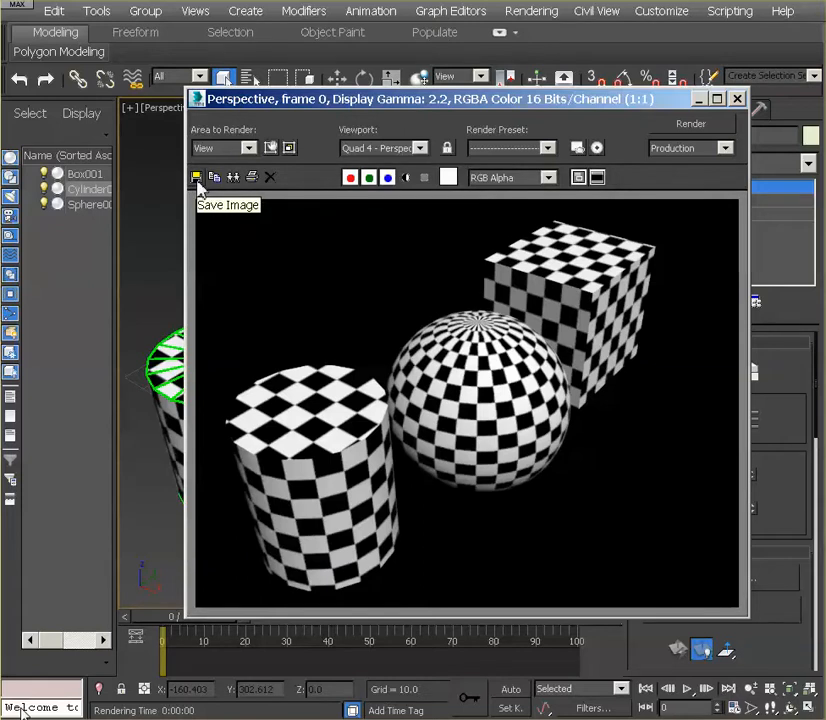
left_click(197, 177)
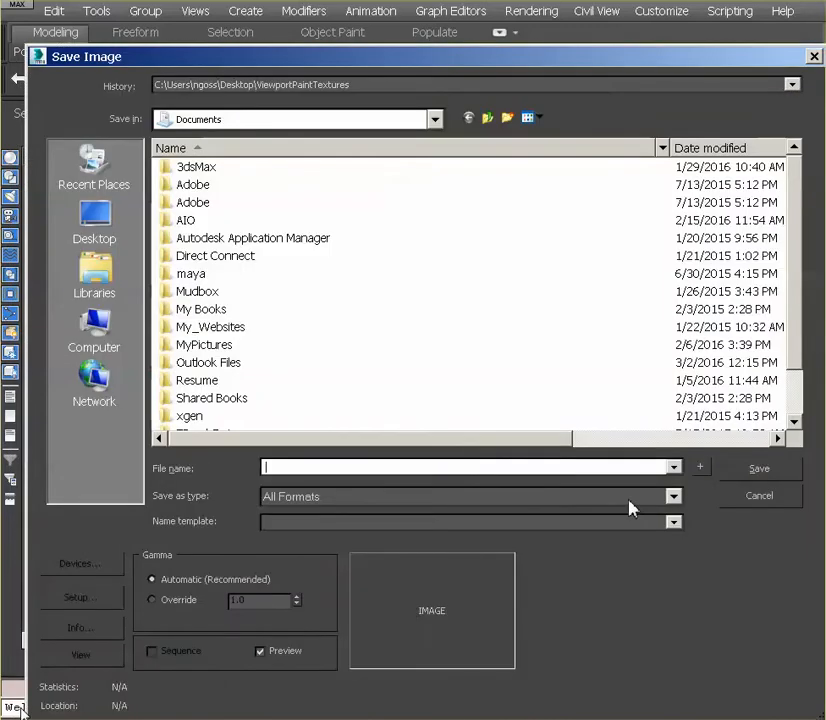
left_click(672, 496)
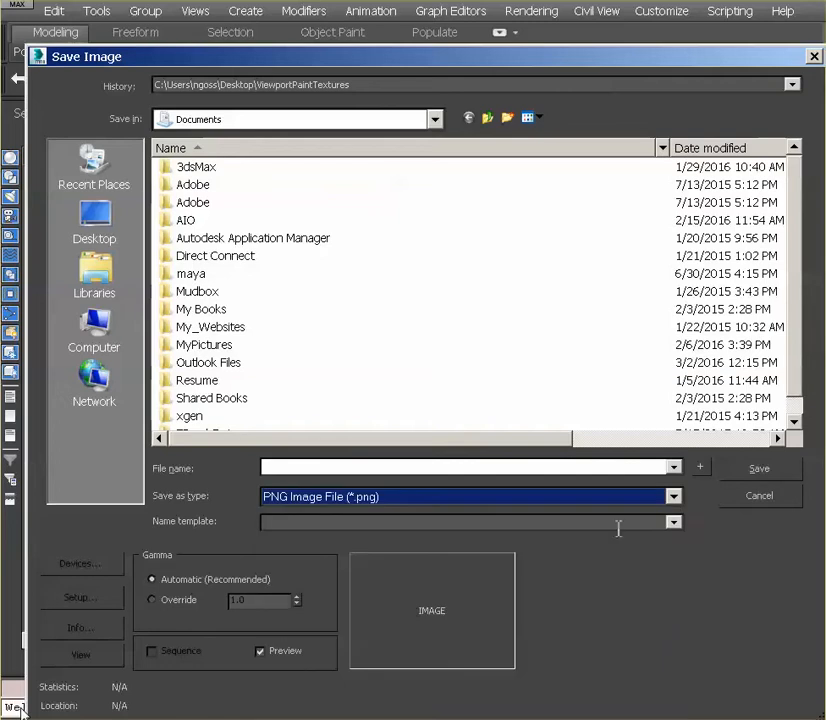
type("asfasdfadfasdf")
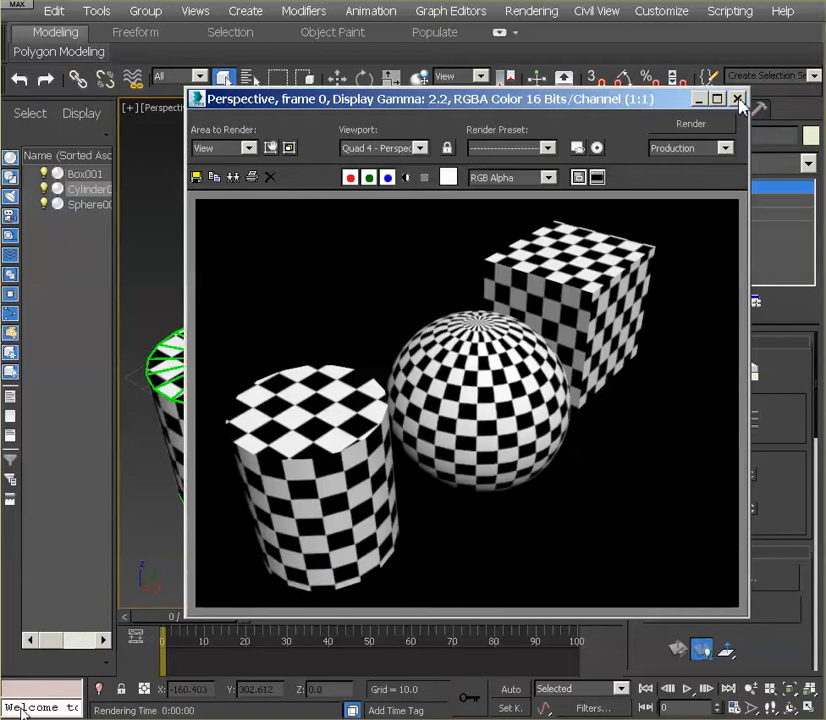
Close the render window and set the environment background colour to gray.
left_click(738, 98)
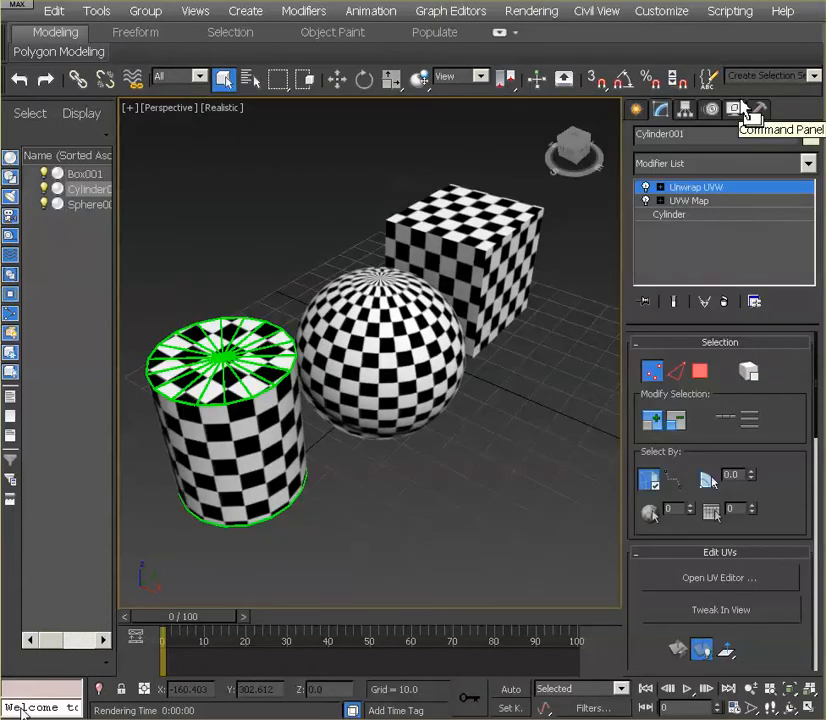
left_click(531, 11)
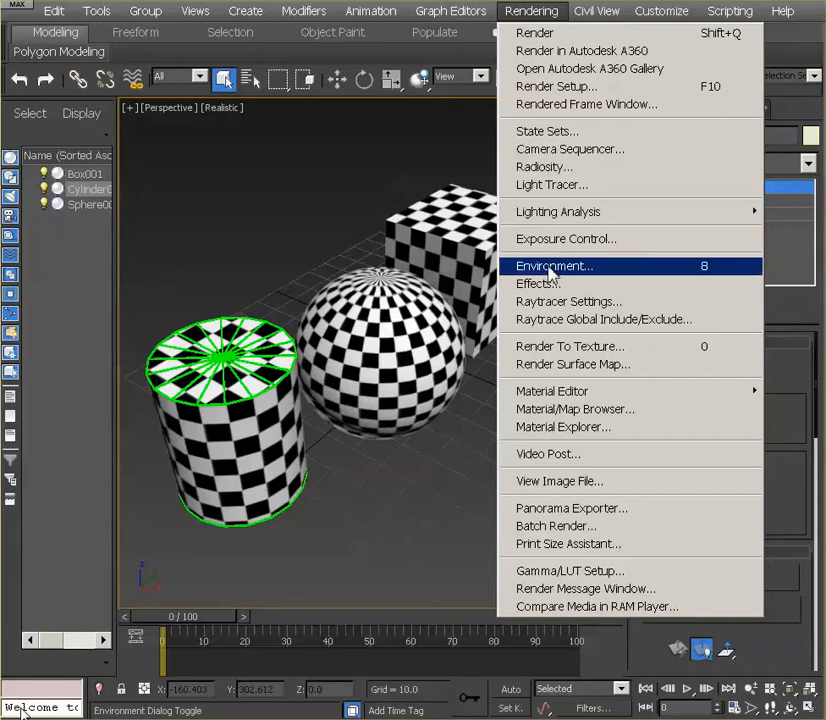
mouse_move(415, 410)
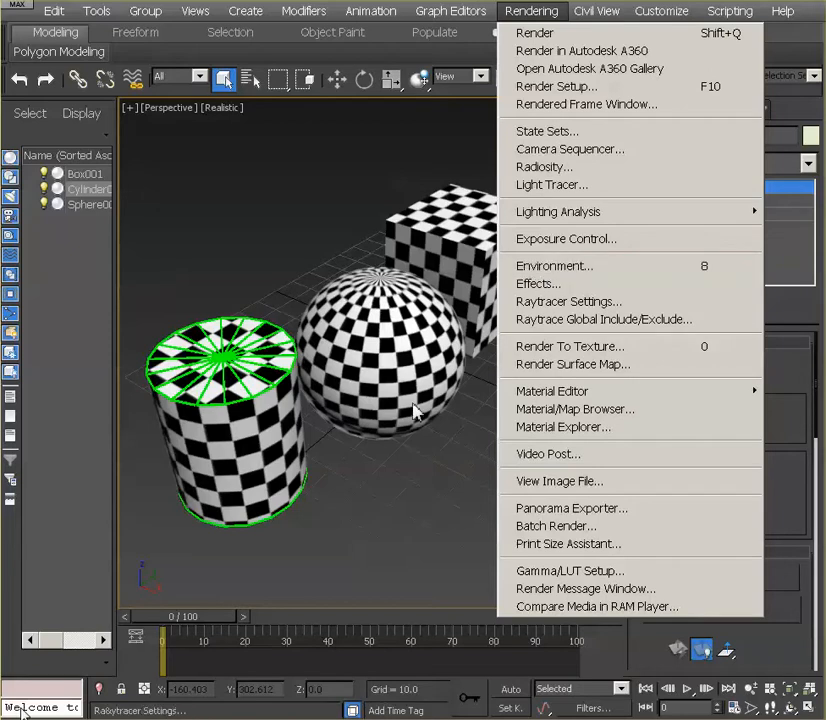
mouse_move(554, 265)
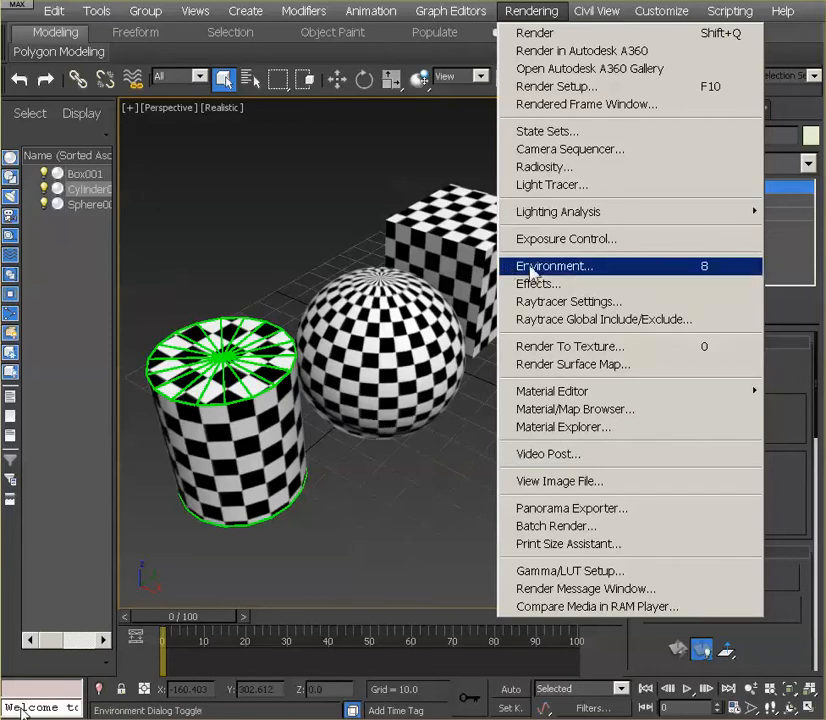
left_click(553, 265)
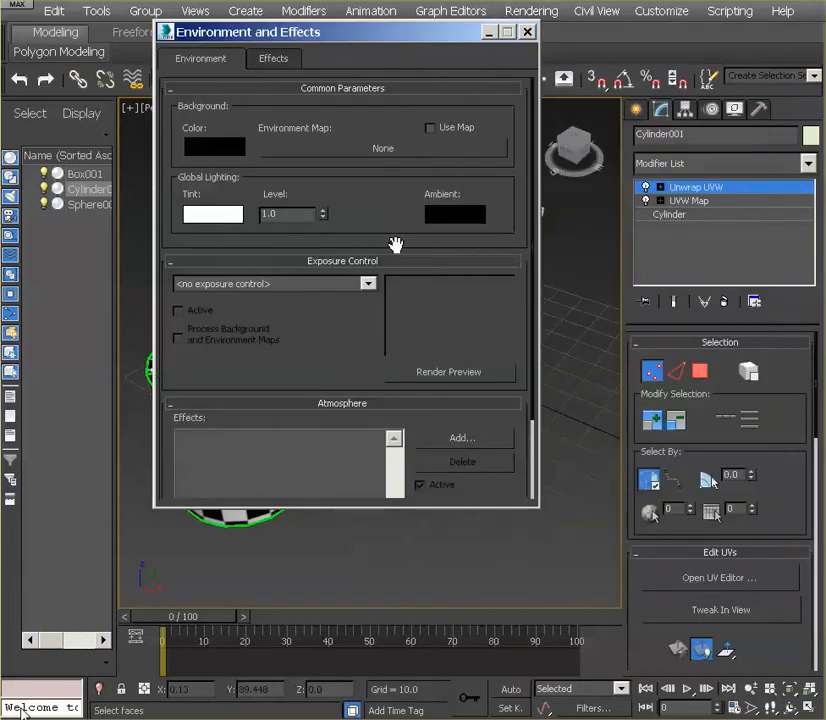
left_click(213, 147)
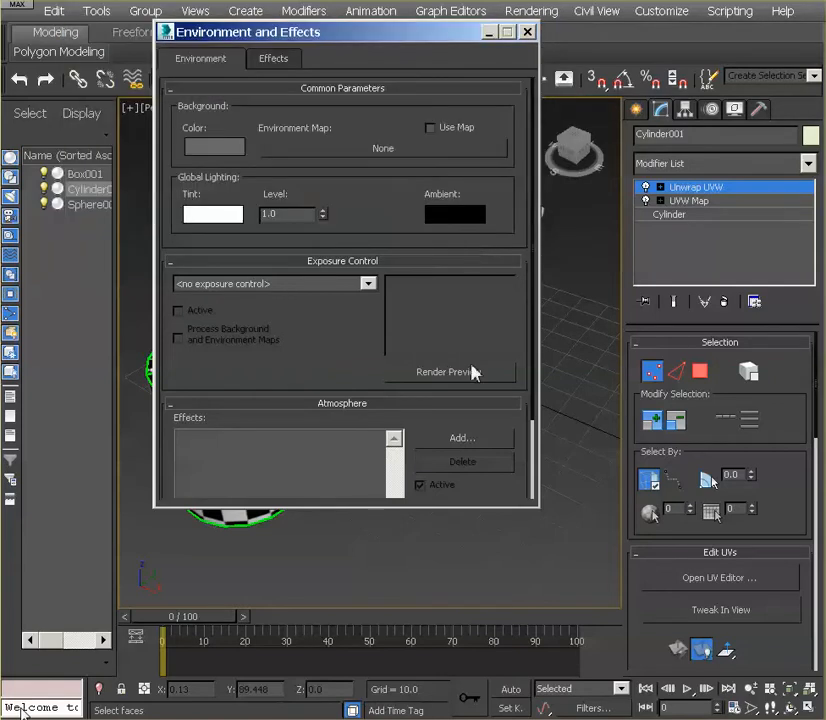
Close the Environment dialog and render the scene again.
left_click(527, 31)
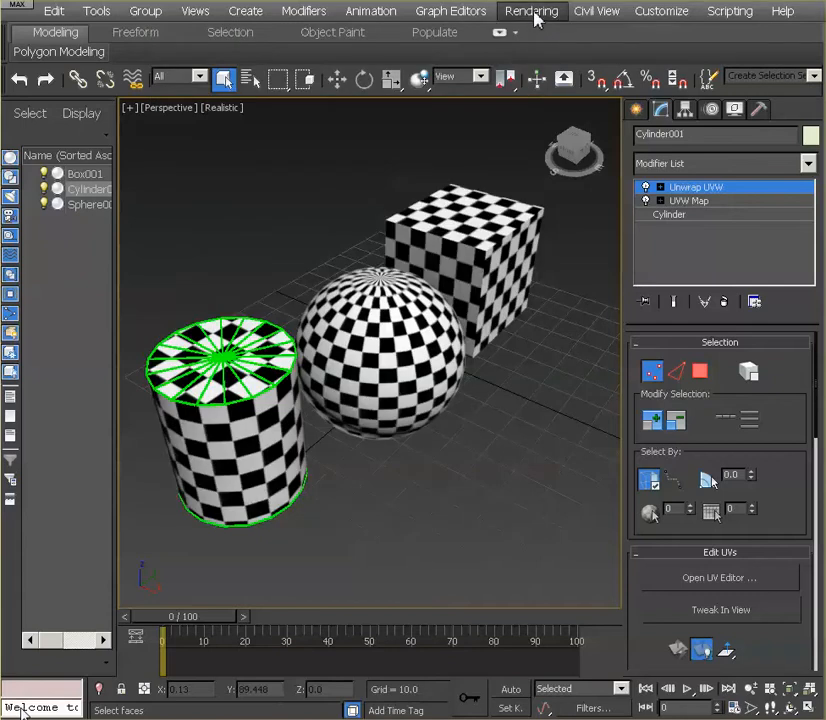
left_click(531, 11)
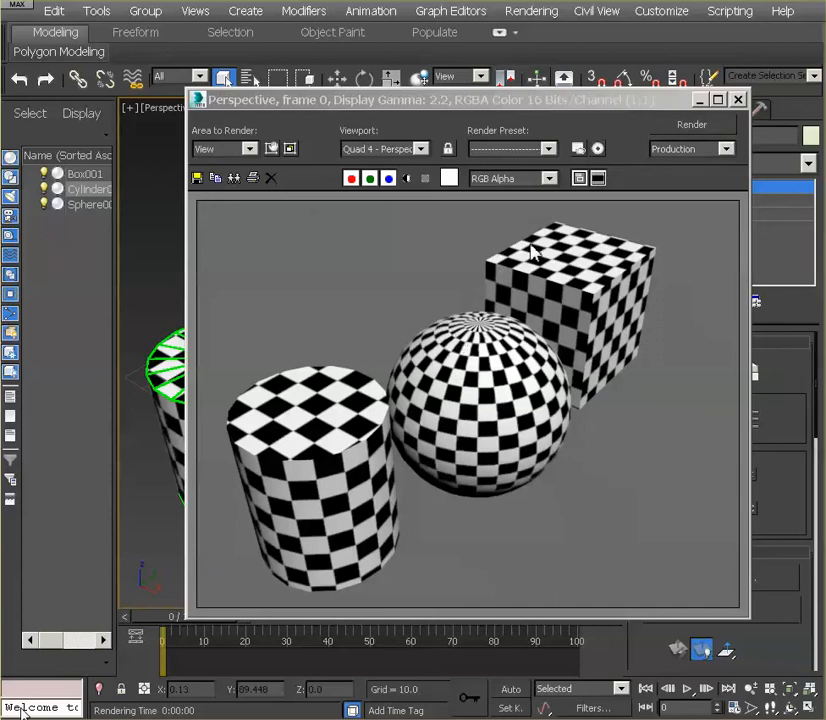
Close the Rendered Frame Window showing the gray-background render.
left_click(738, 99)
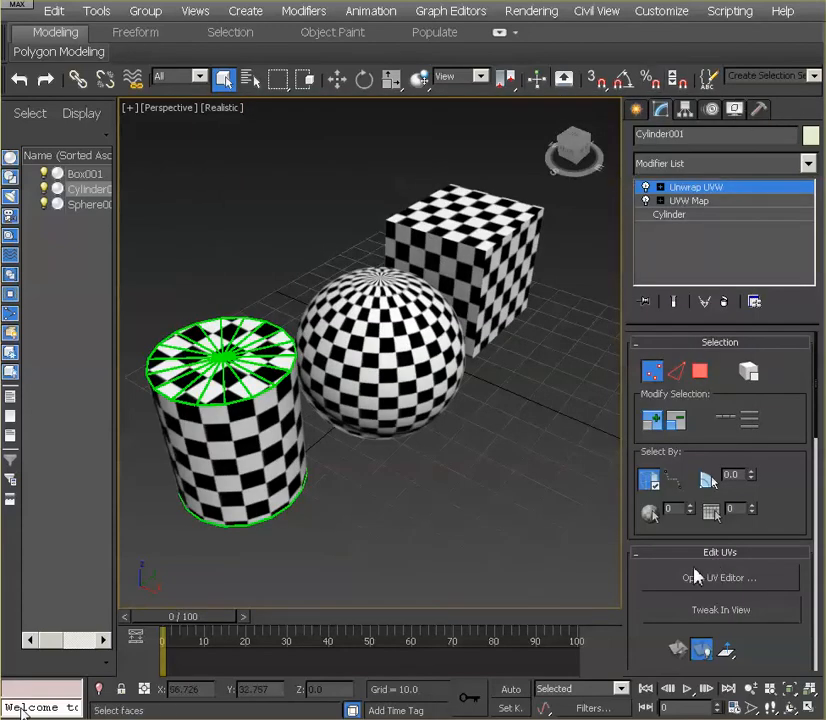
mouse_move(351, 416)
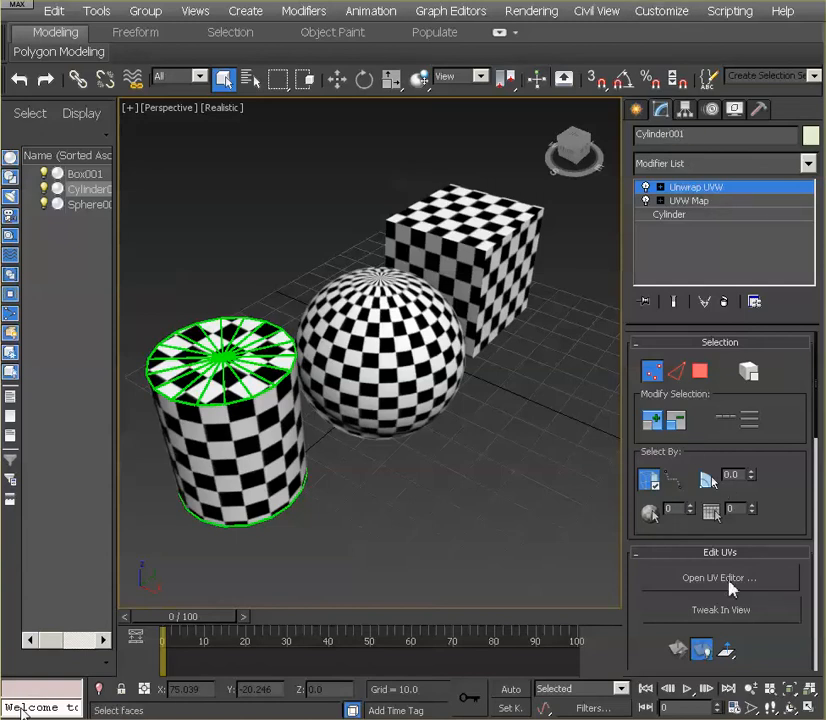
Reopen the cylinder's UV editor and bring up Tools > Render UVW Template settings.
left_click(718, 577)
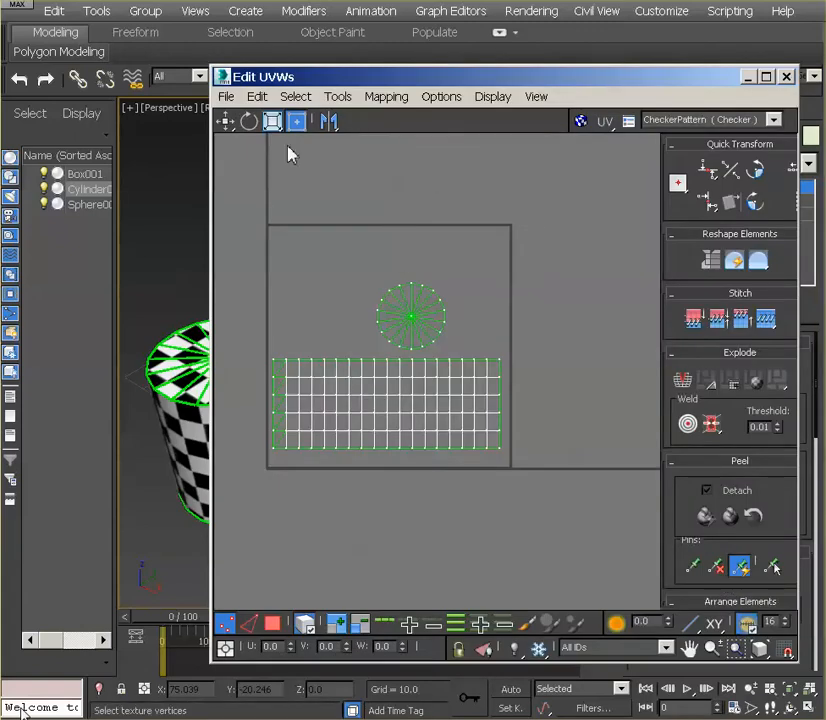
left_click(338, 96)
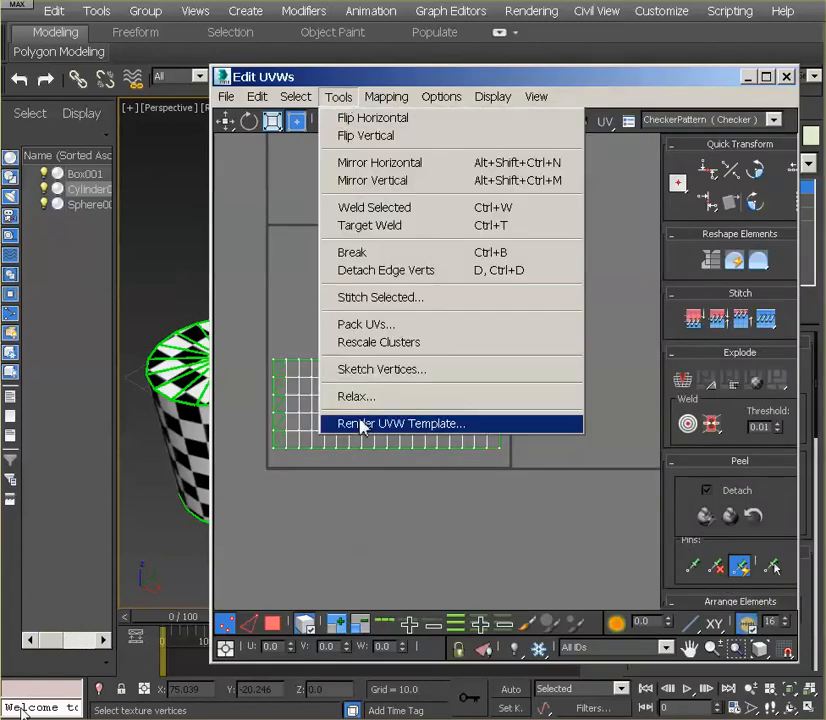
left_click(400, 423)
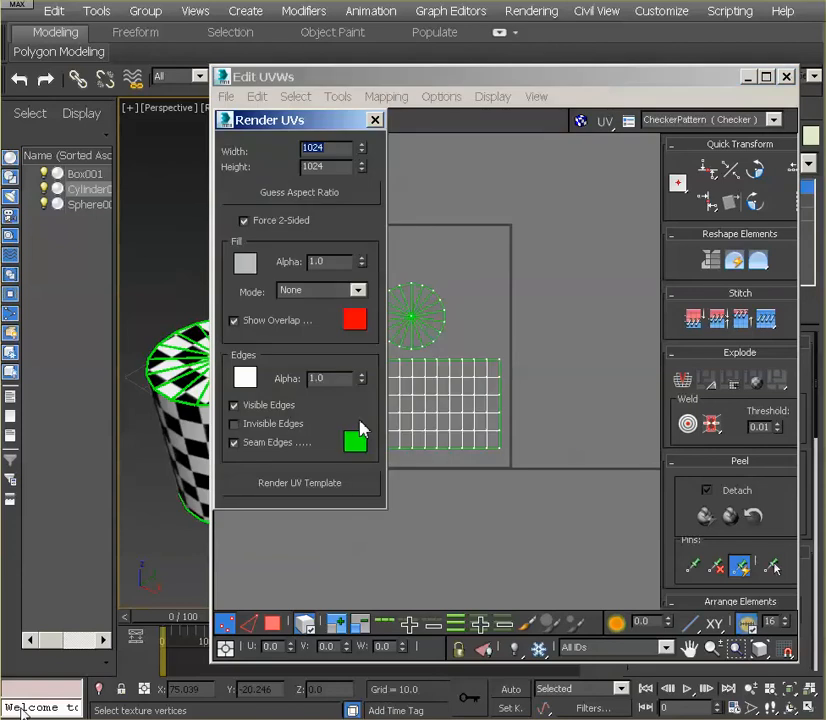